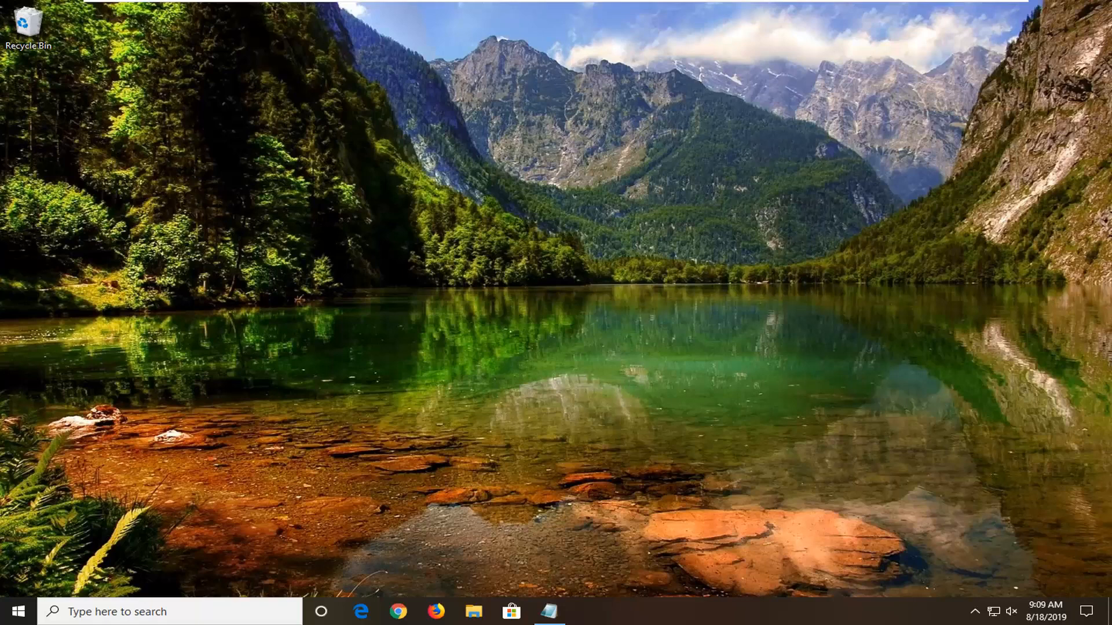
mouse_move(33, 574)
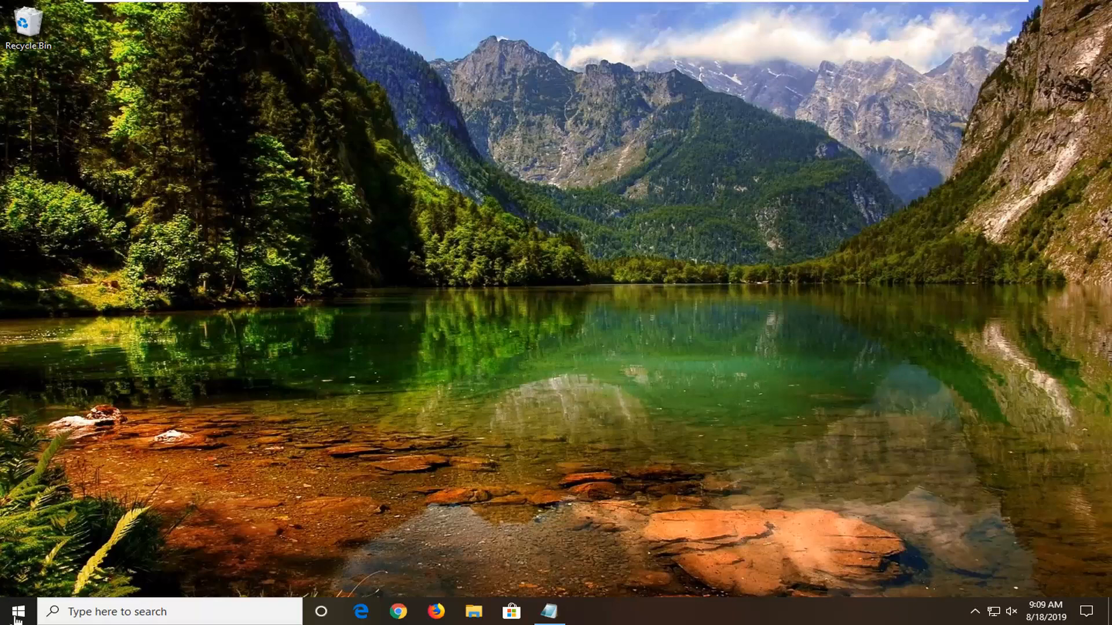
Search Start for atig6pxx.dll and open its System32 file location.
click(17, 612)
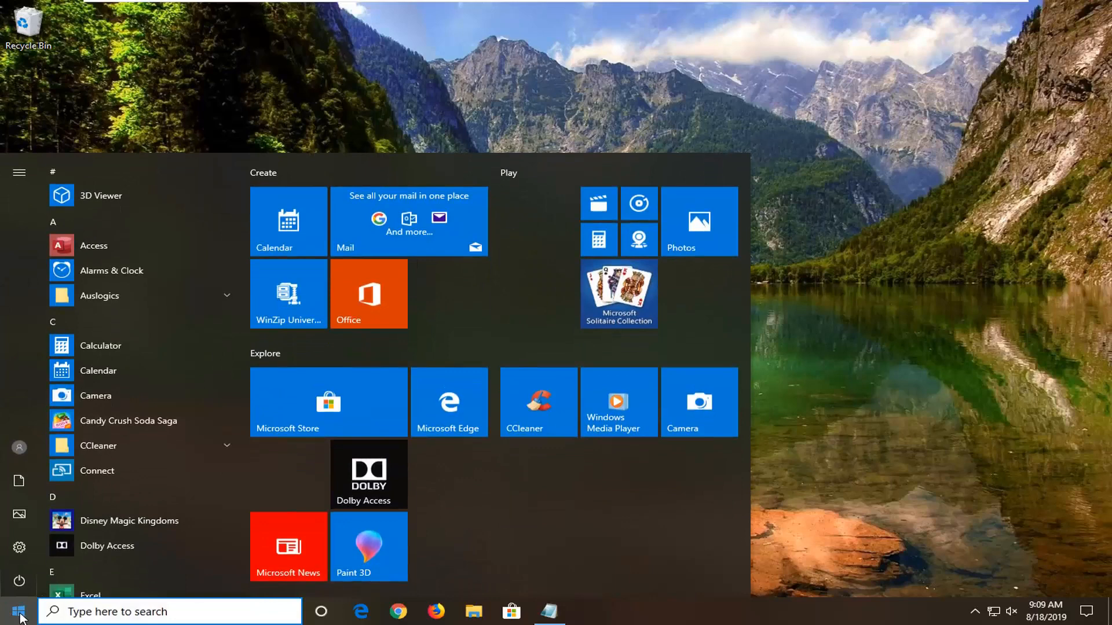
text(atig6pxx.dll)
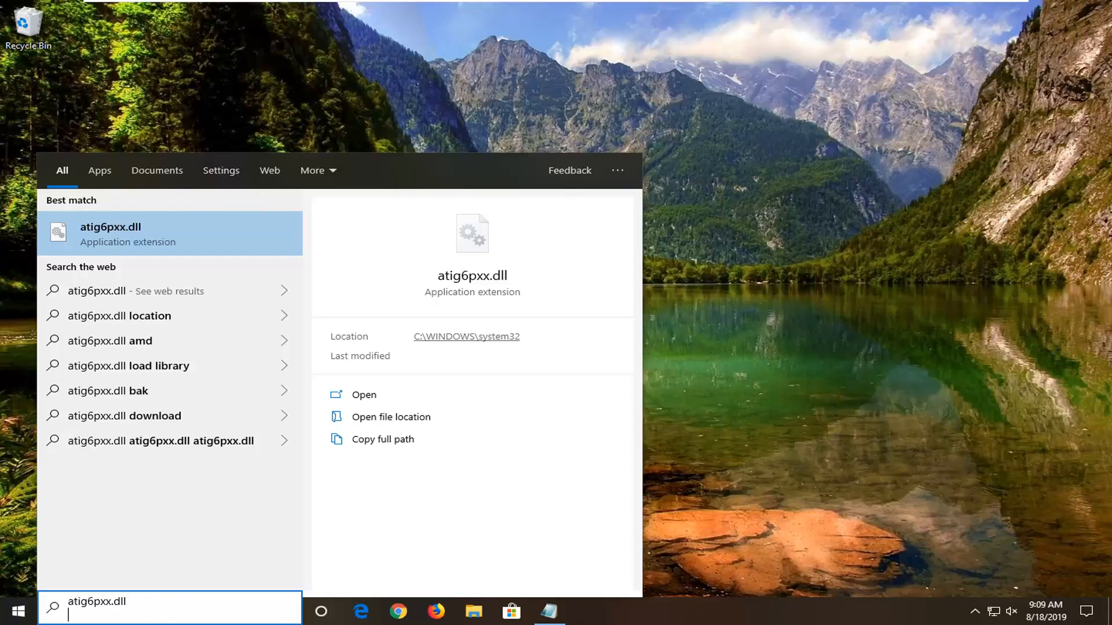
right_click(110, 233)
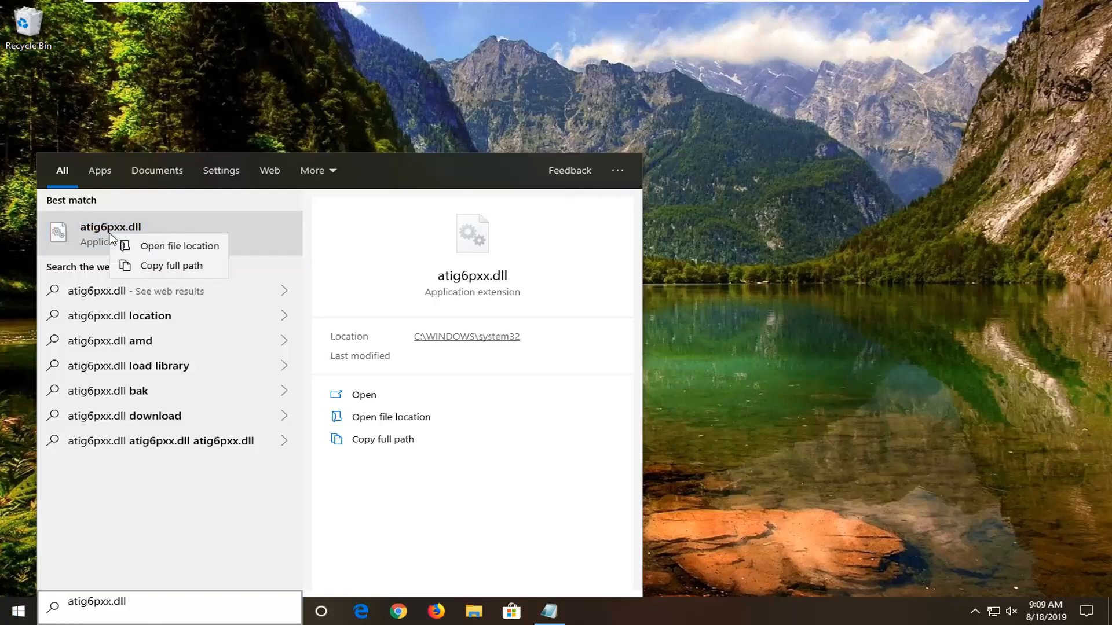
mouse_move(180, 247)
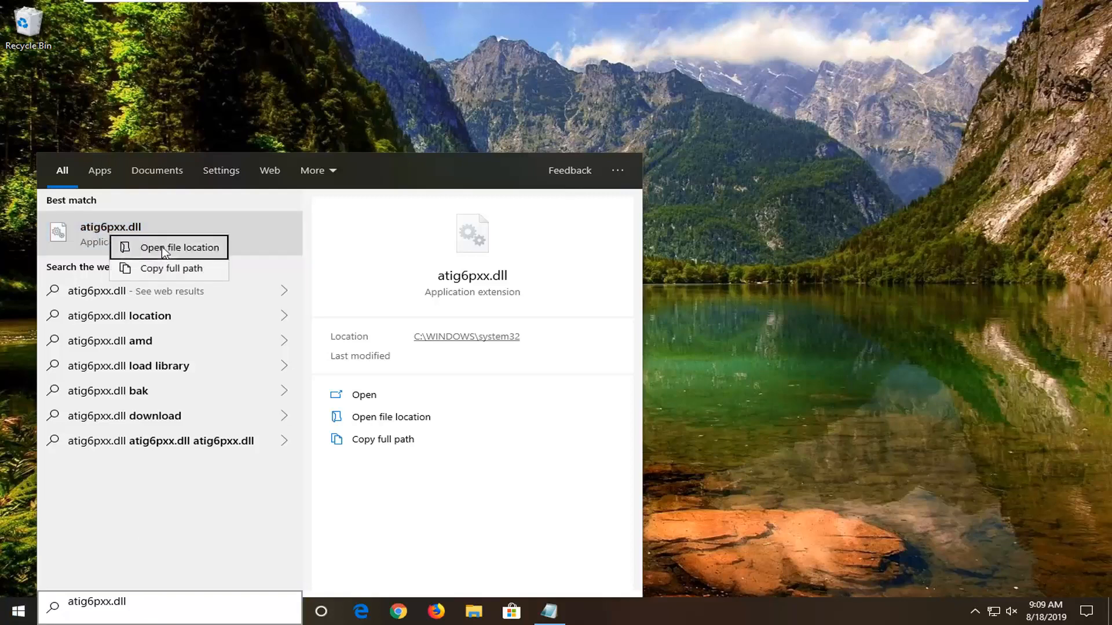
click(178, 247)
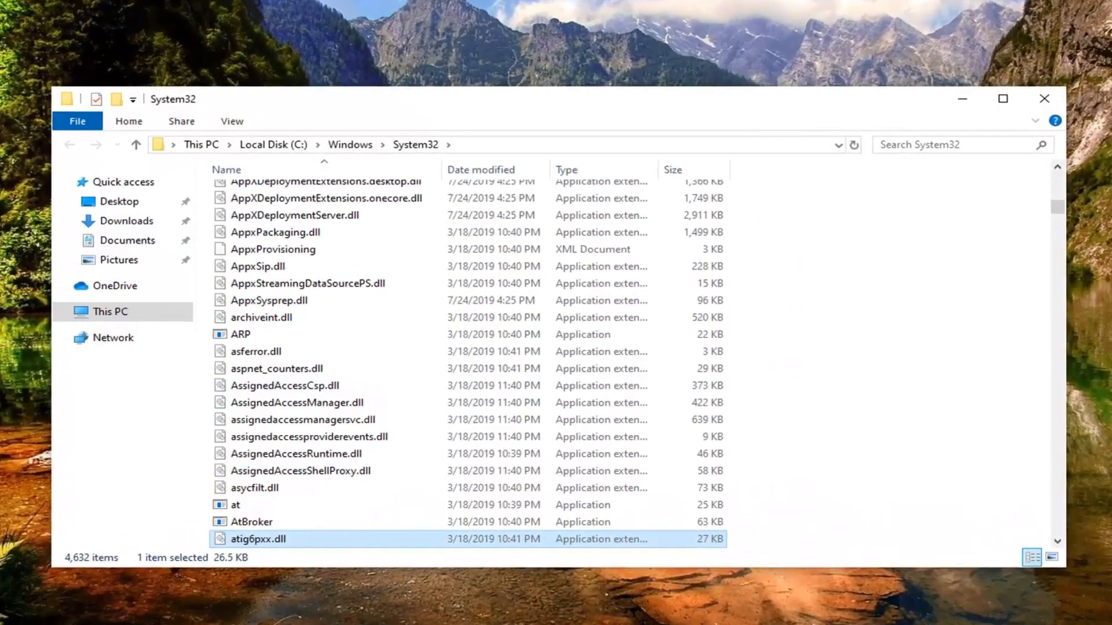
mouse_move(787, 434)
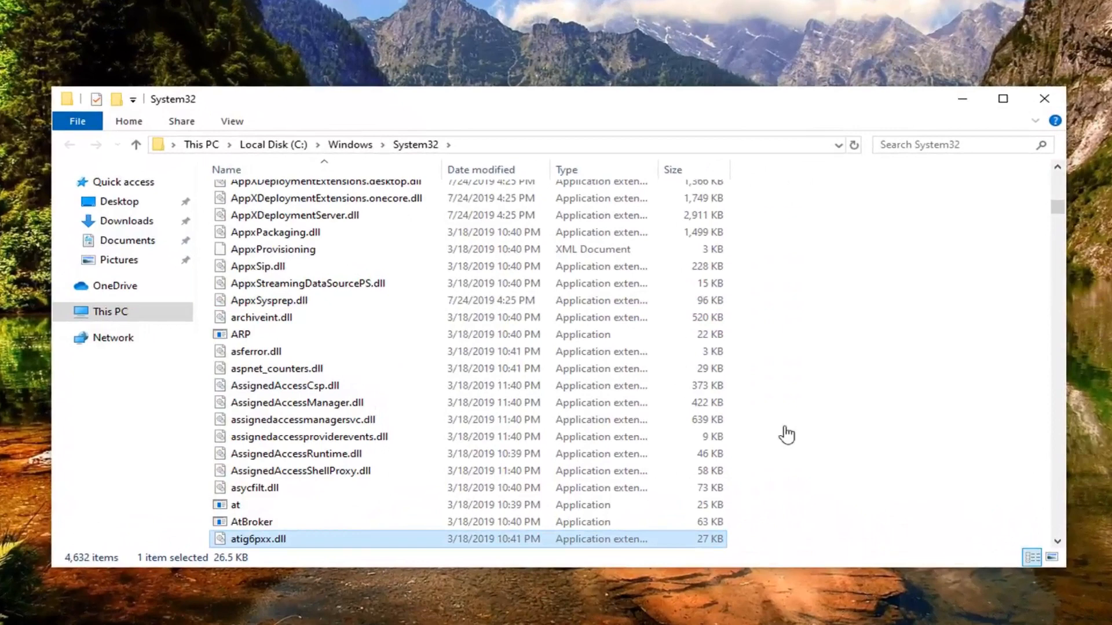
Rename atig6pxx.dll by appending '.bak' to make atig6pxx.dll.bak.
right_click(258, 539)
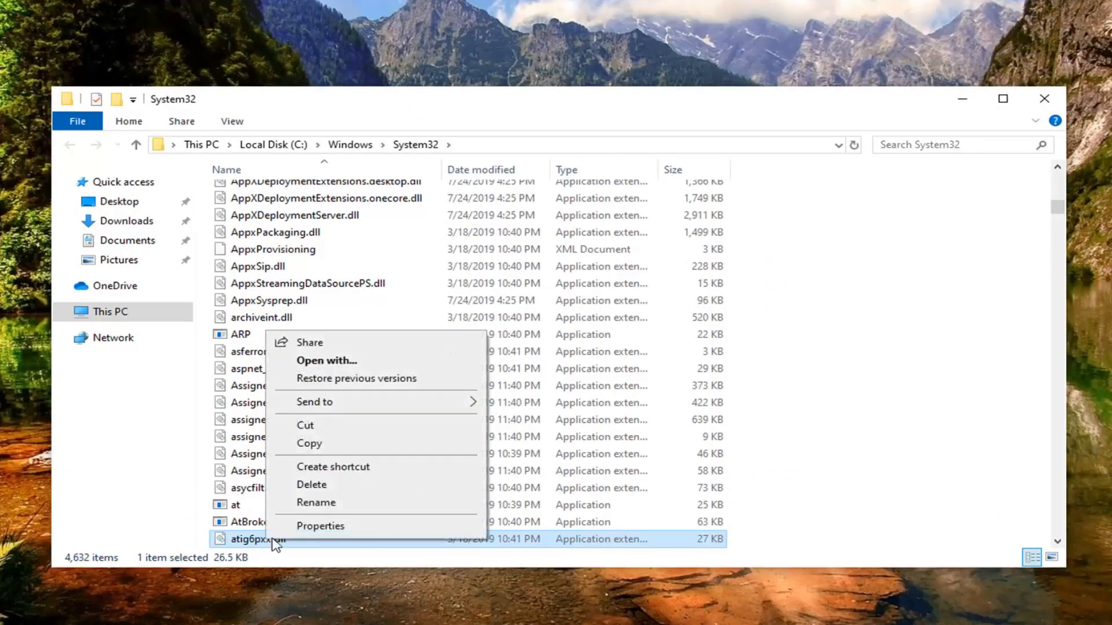
click(317, 502)
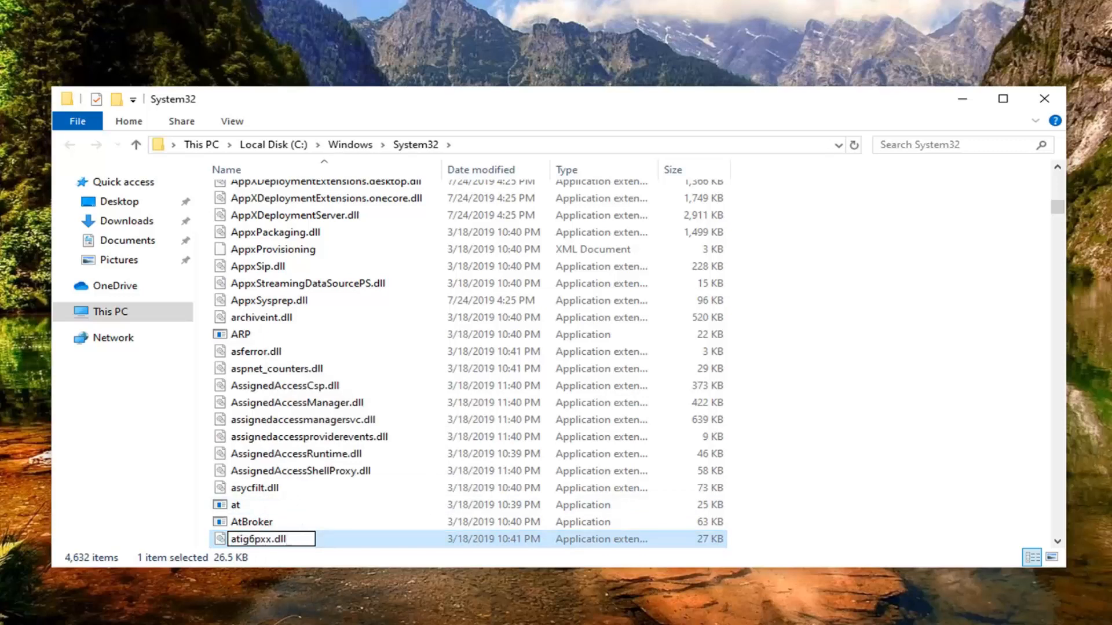
text(.)
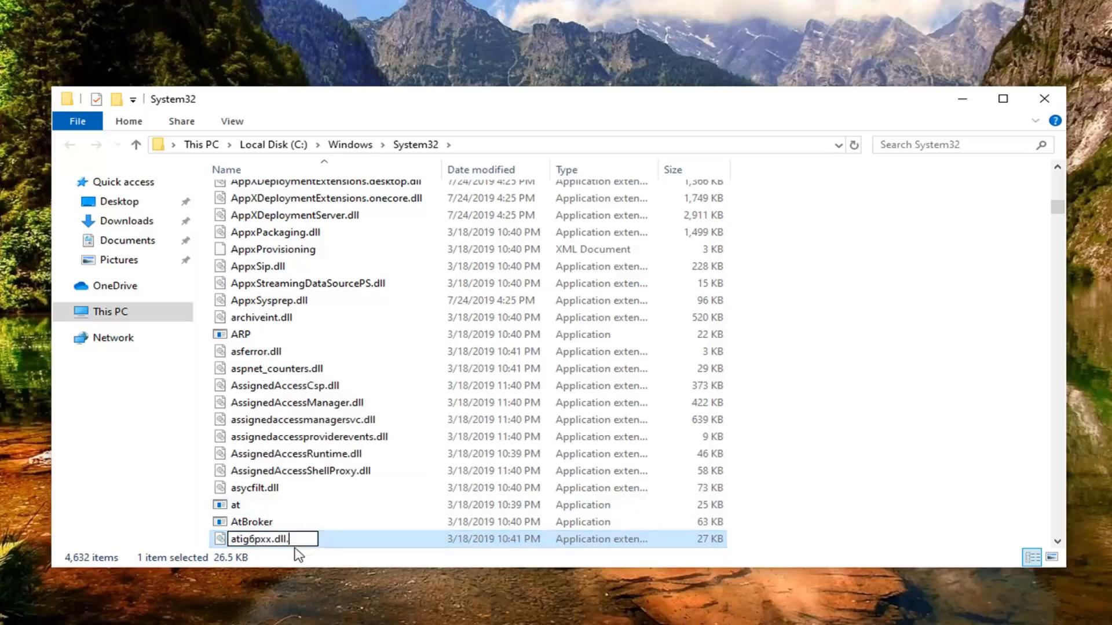
text(bak)
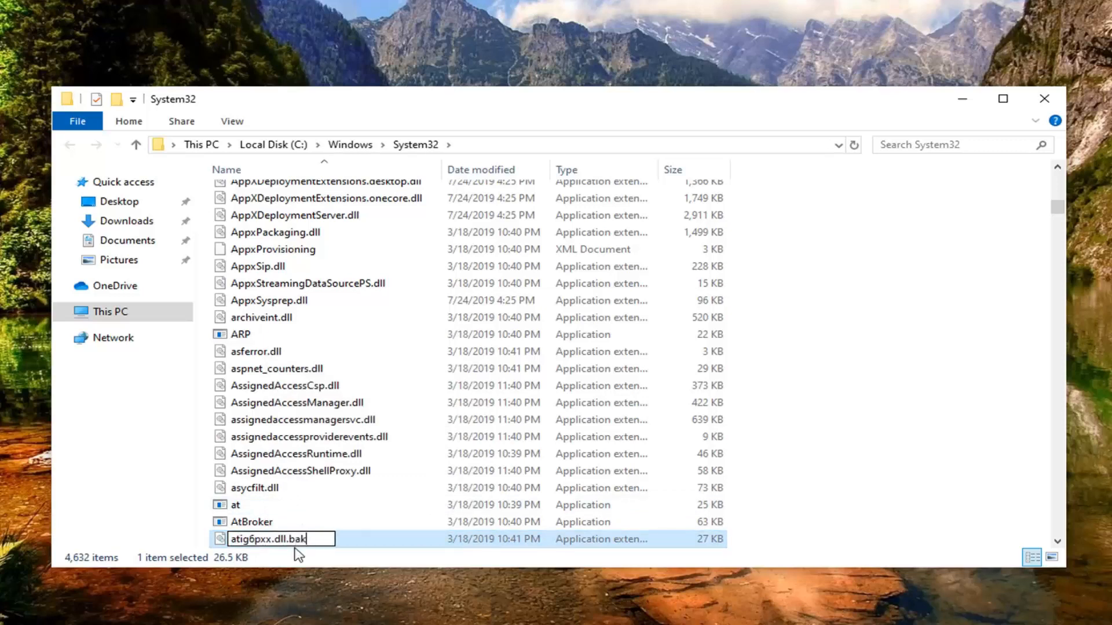
mouse_move(410, 278)
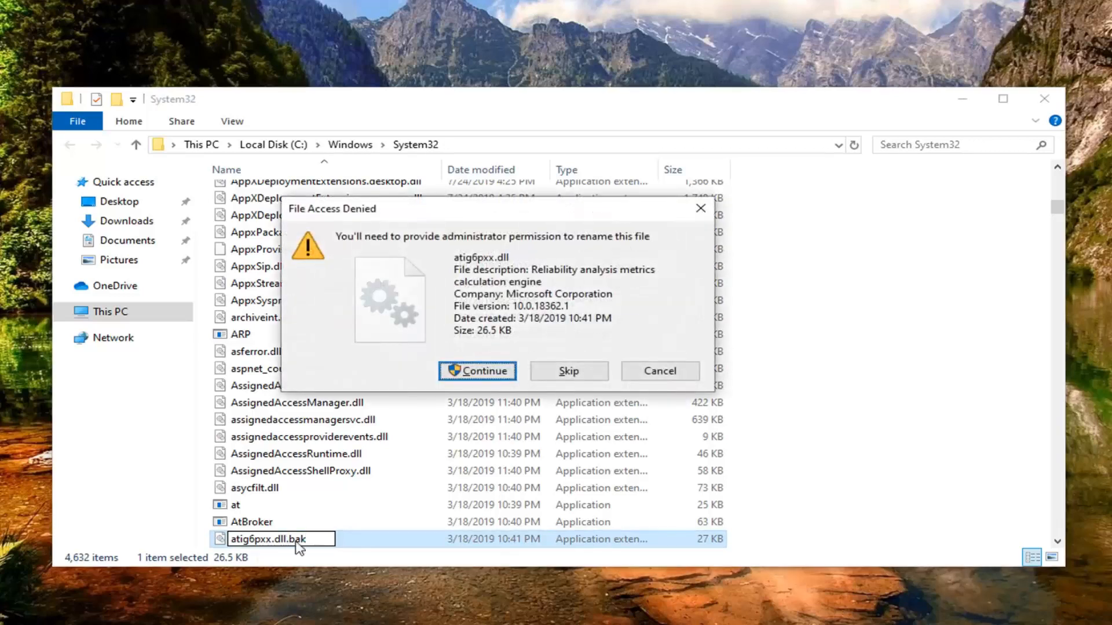
mouse_move(396, 277)
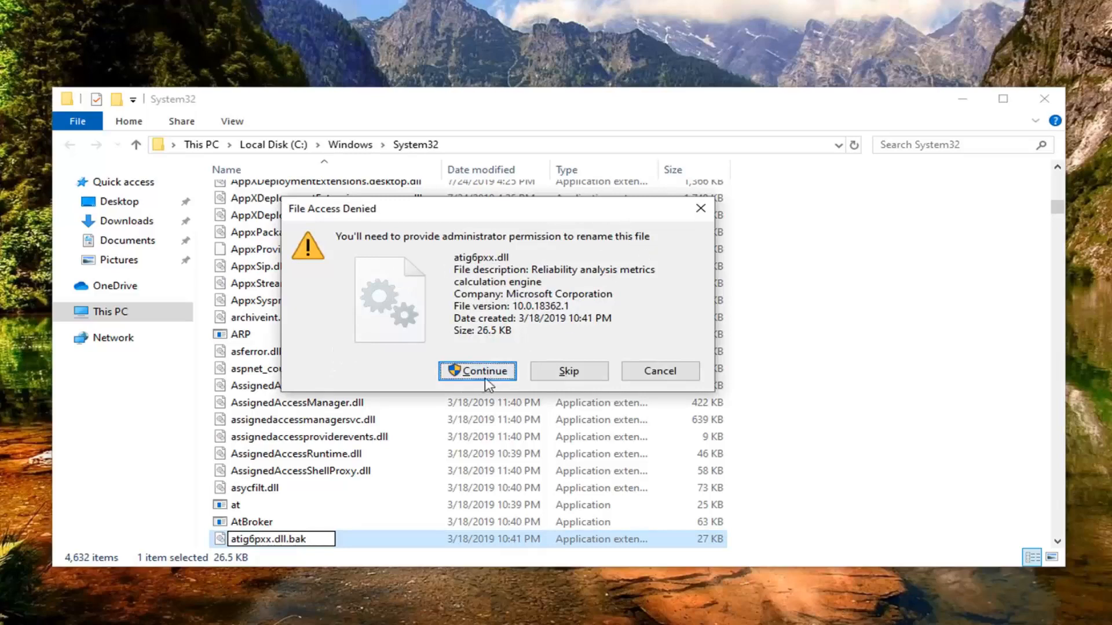
Approve the rename through File Access Denied and User Account Control.
click(477, 371)
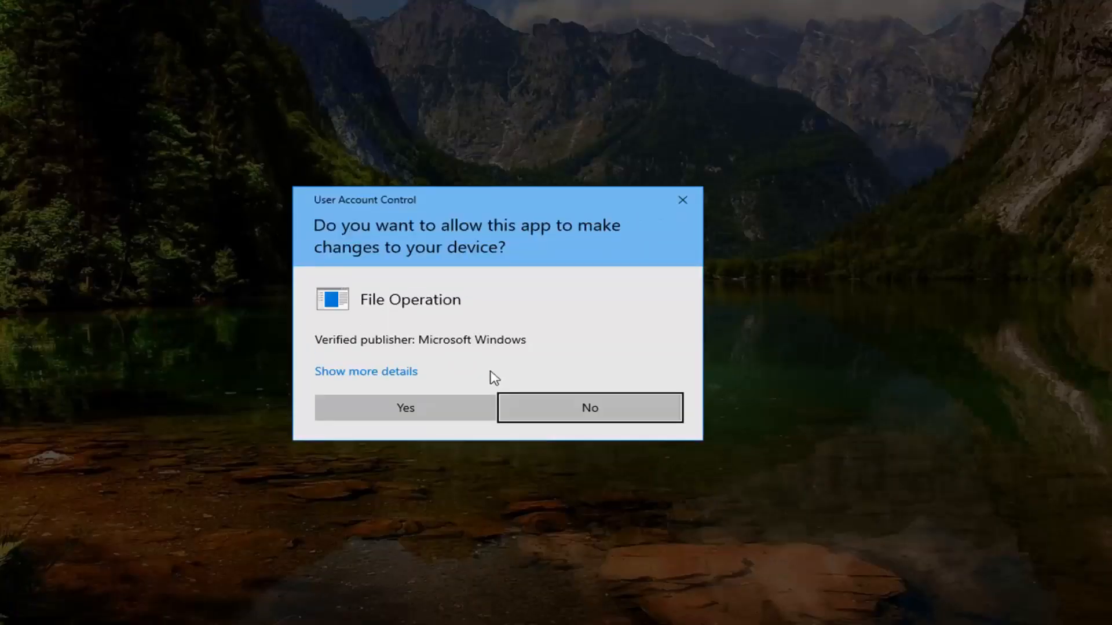
mouse_move(433, 291)
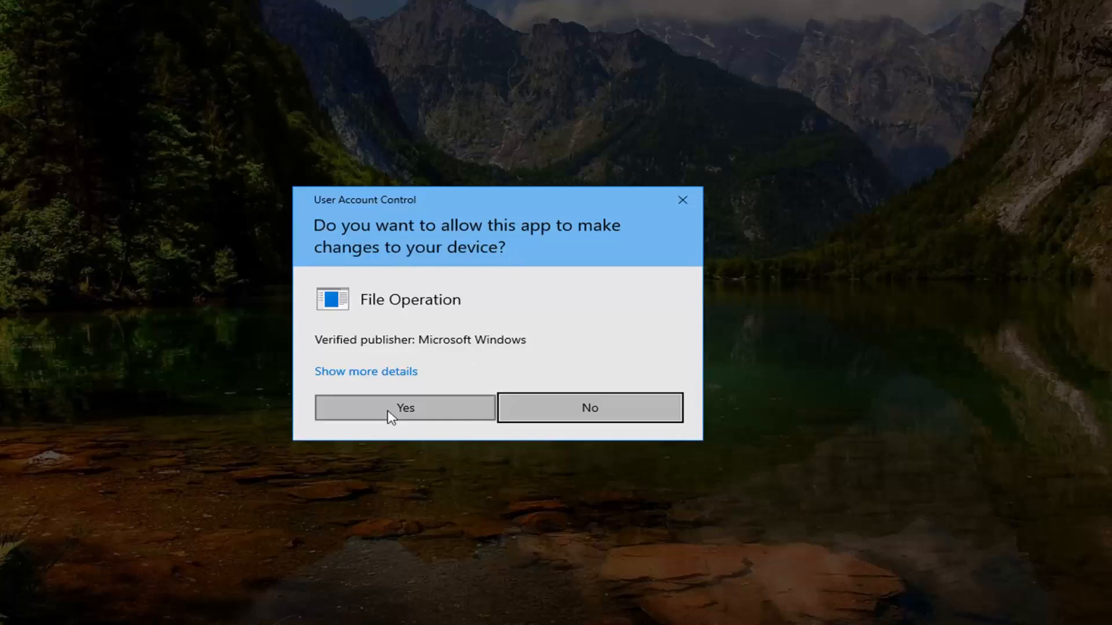
click(404, 408)
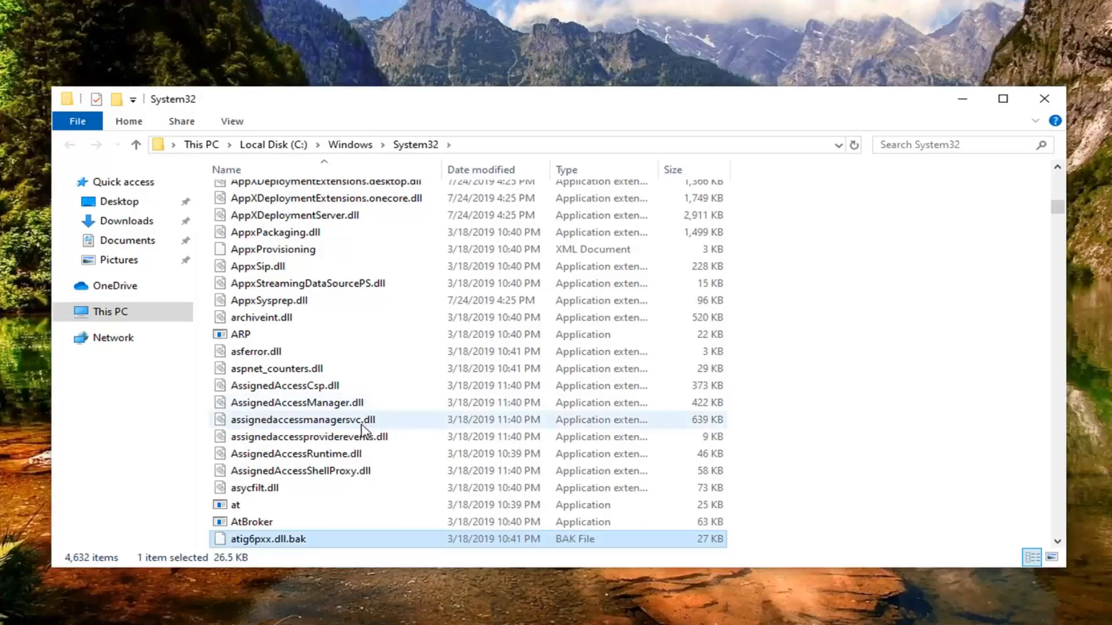
mouse_move(1032, 123)
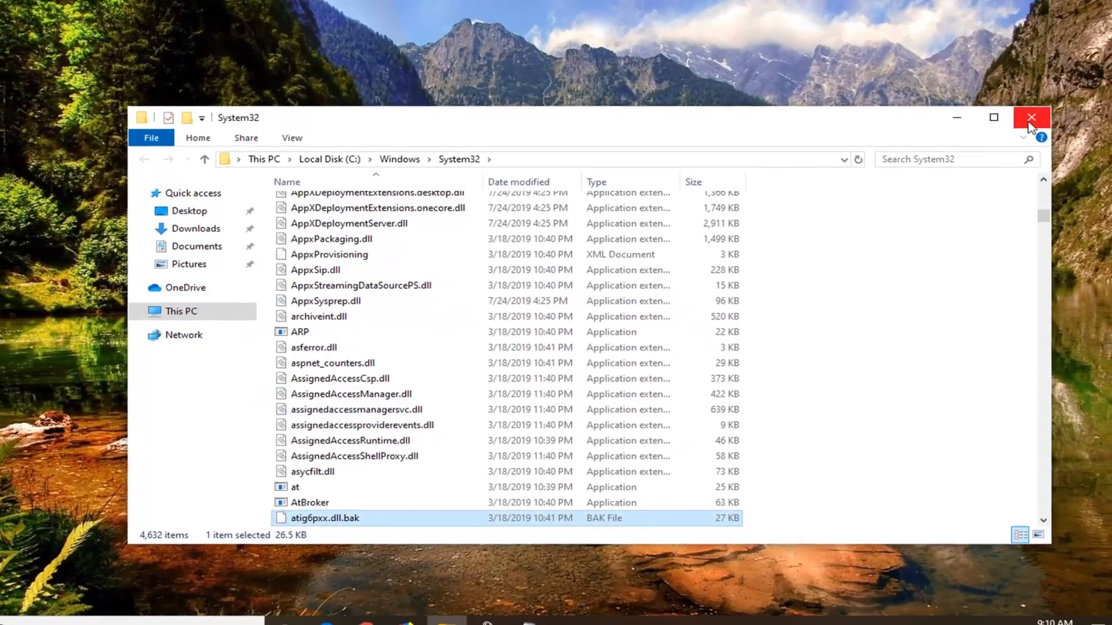
Close the System32 File Explorer window.
click(1030, 117)
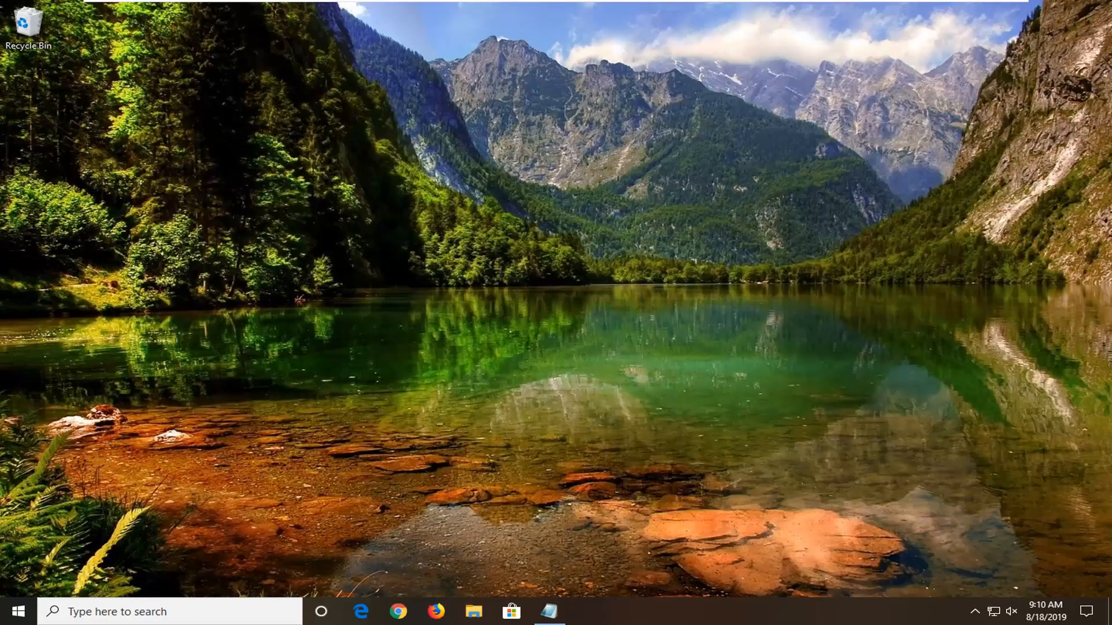